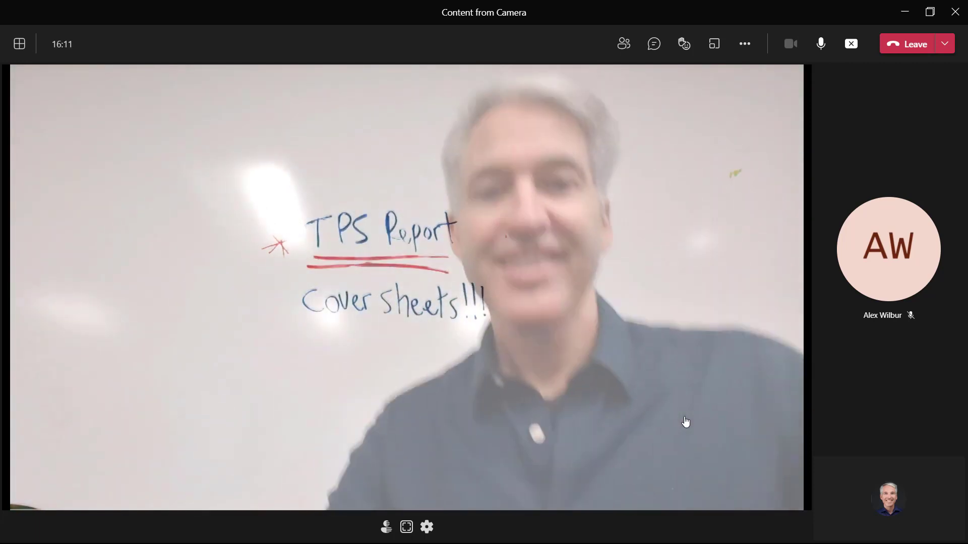
Choose Whiteboard as the content type to share from a camera via Share content.
left_click(790, 44)
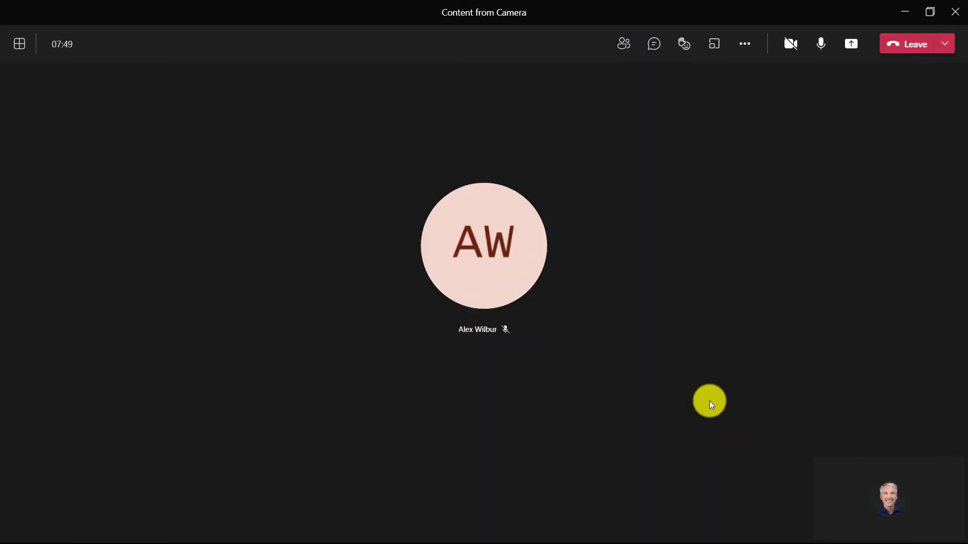
mouse_move(851, 43)
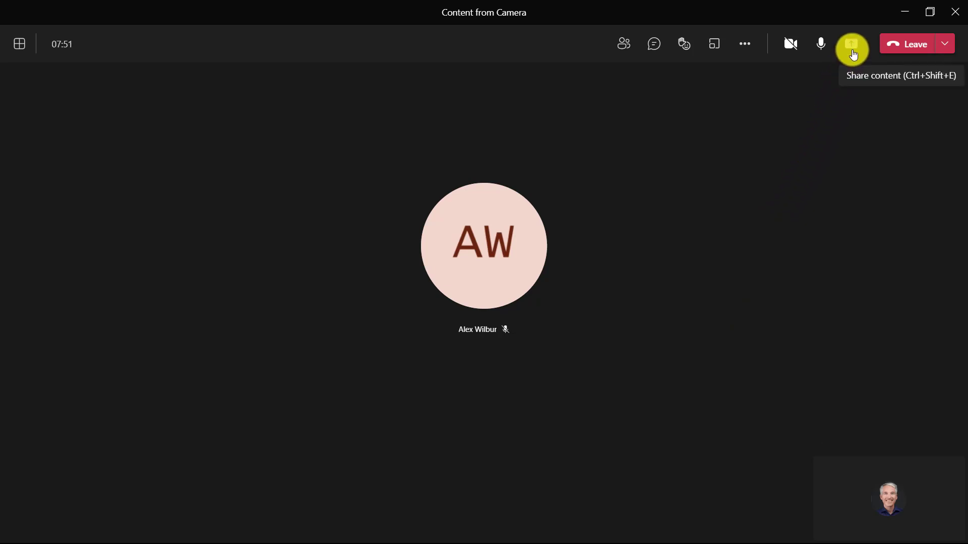
left_click(851, 43)
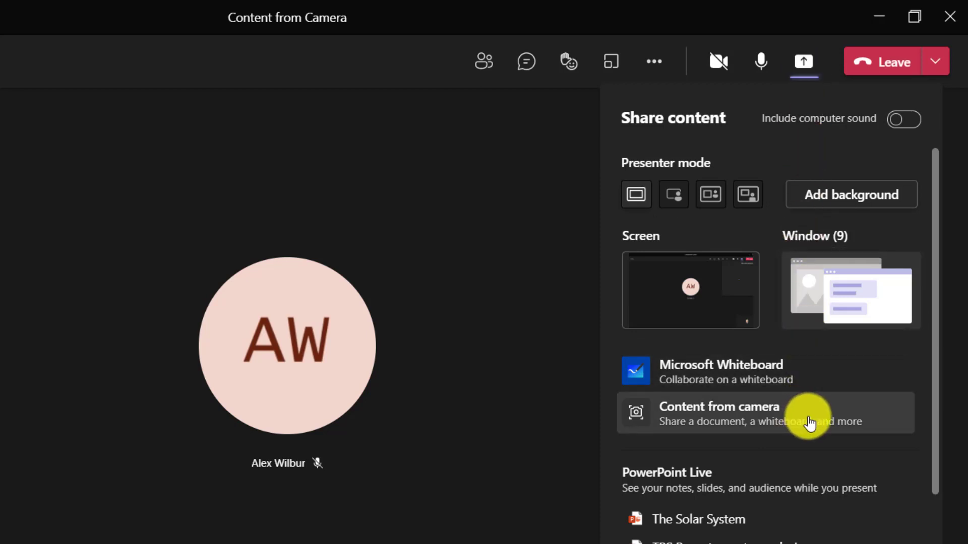
left_click(718, 413)
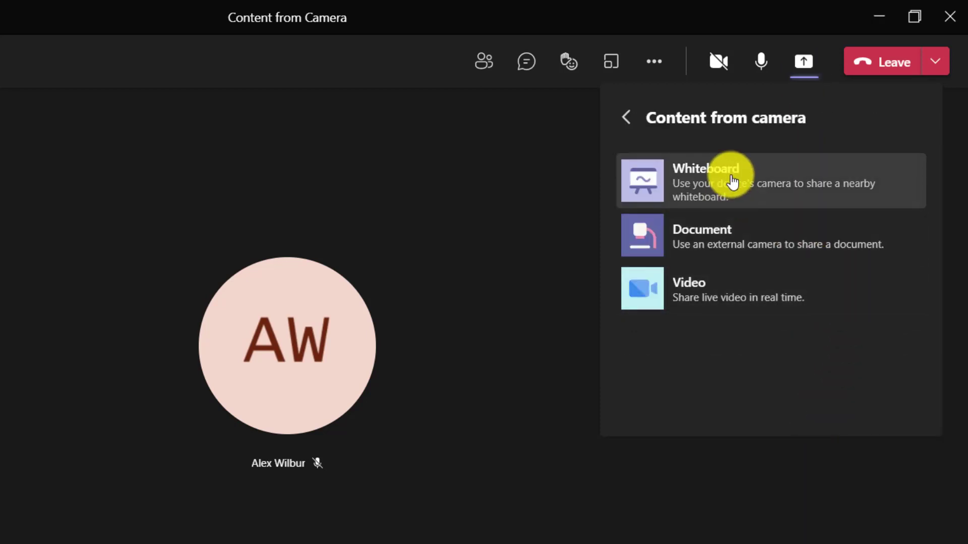
mouse_move(781, 290)
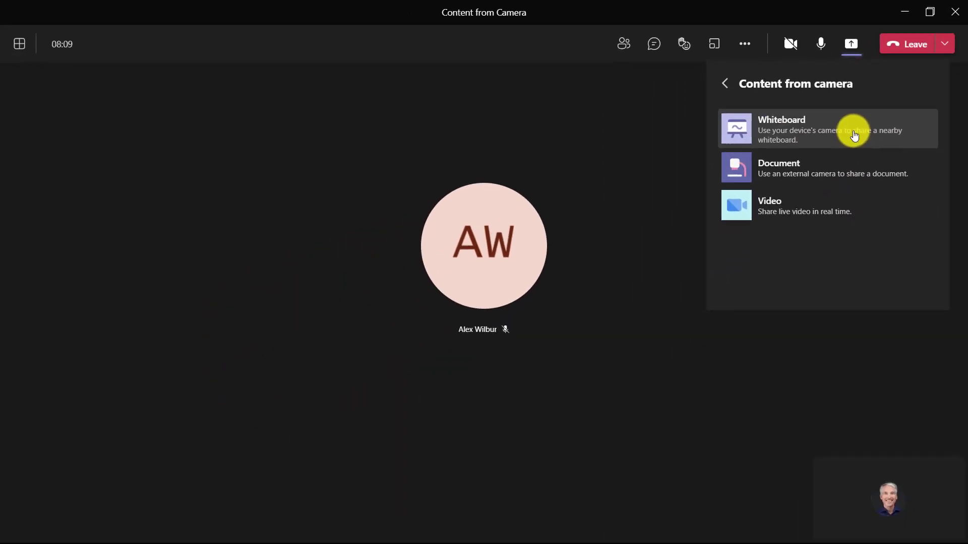
left_click(826, 128)
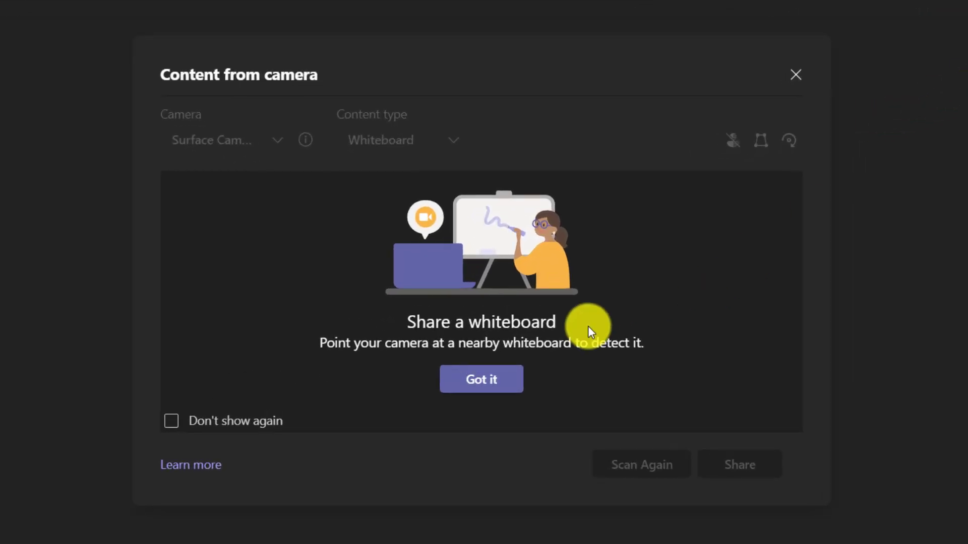
Dismiss the intro, keep the current camera, and leave Overlay presenter on in the live preview.
left_click(481, 379)
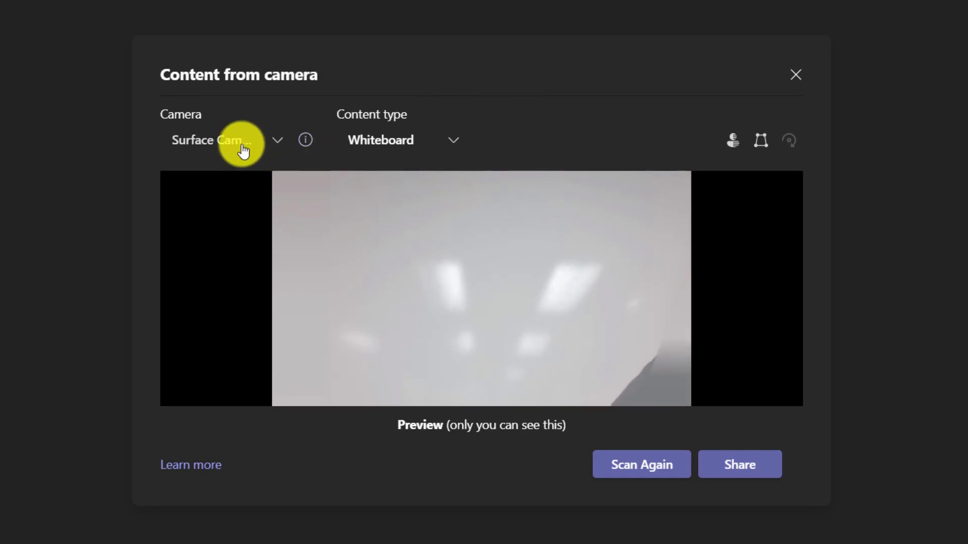
left_click(276, 139)
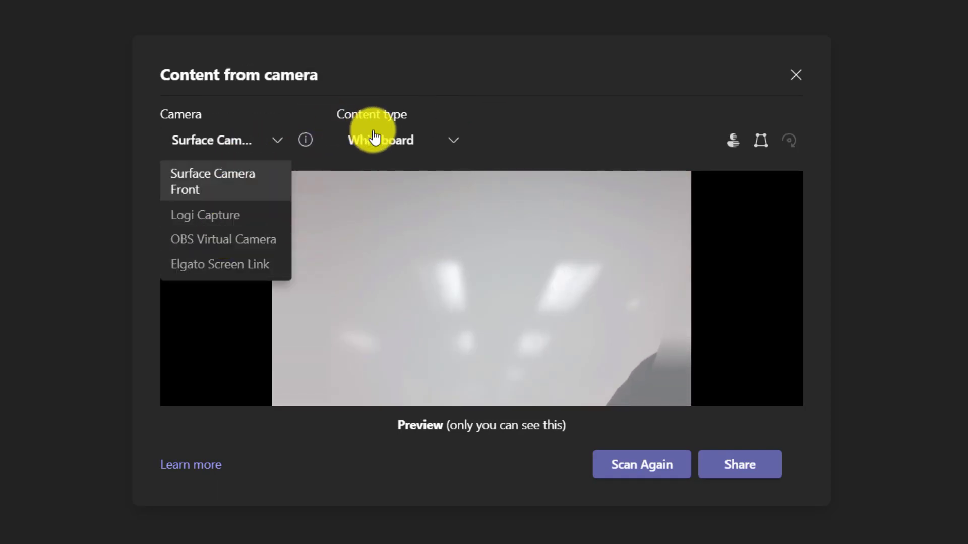
left_click(400, 139)
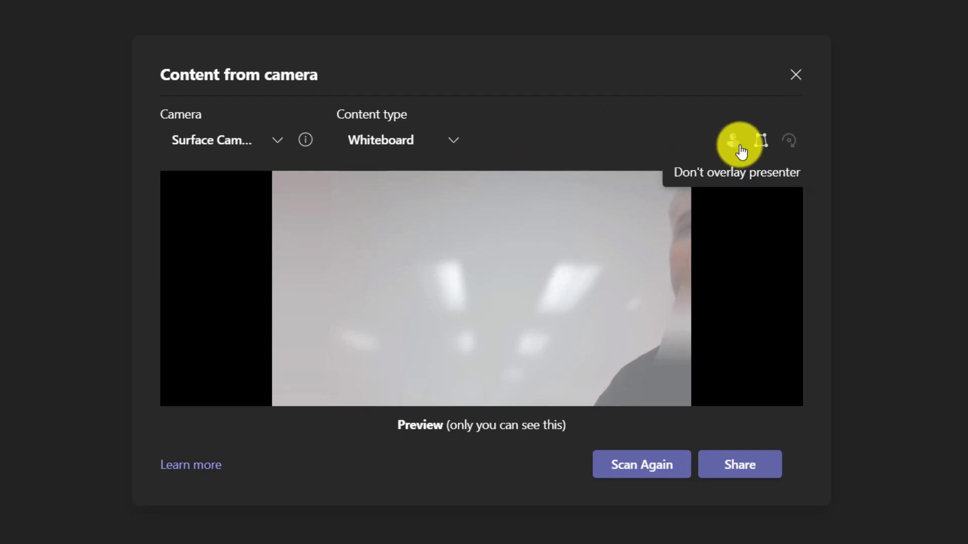
left_click(736, 141)
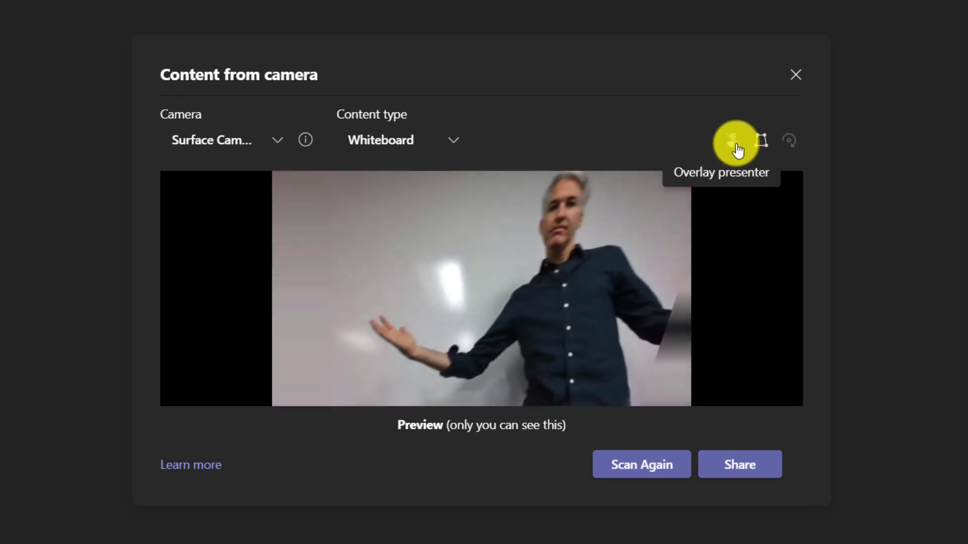
left_click(735, 141)
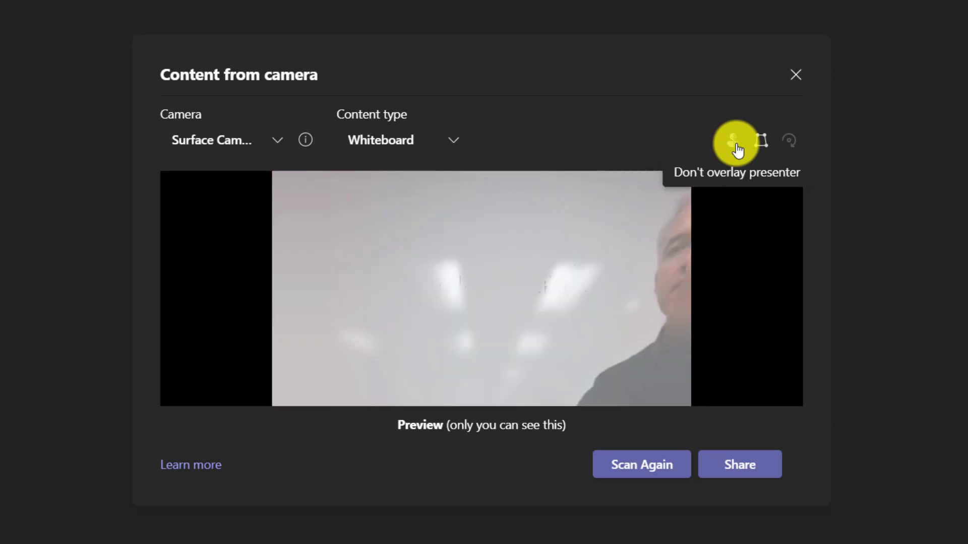
mouse_move(762, 141)
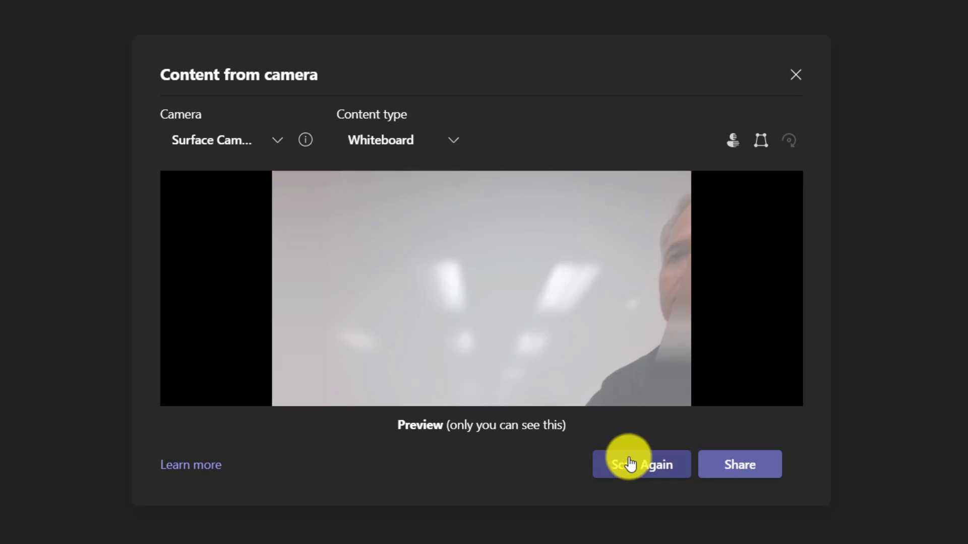
mouse_move(731, 470)
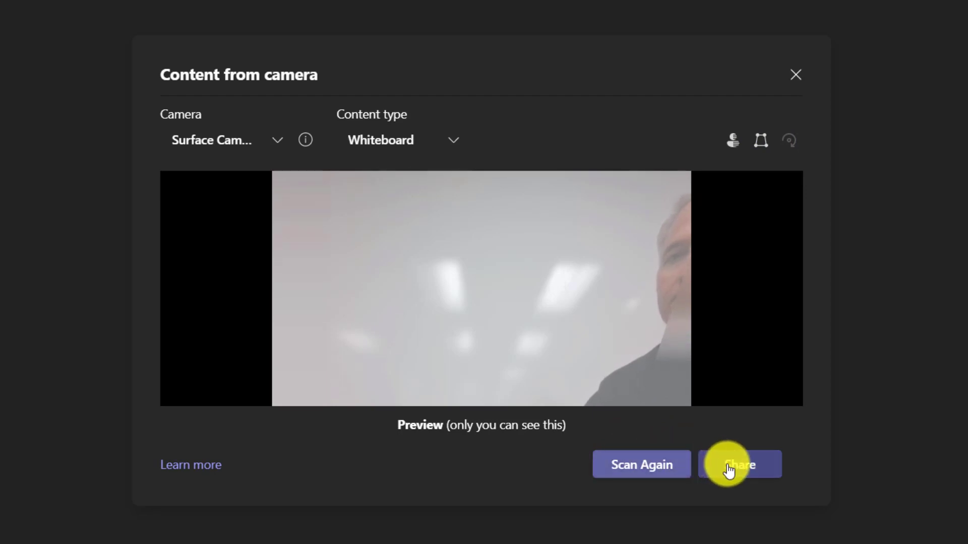
Start sharing the whiteboard, make the presenter translucent over it, and open Meeting chat.
left_click(739, 463)
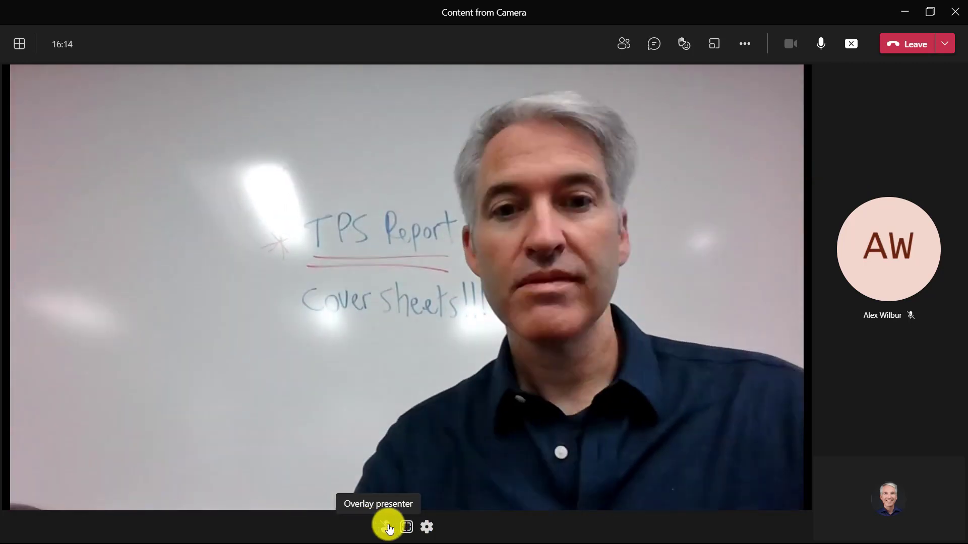
left_click(388, 526)
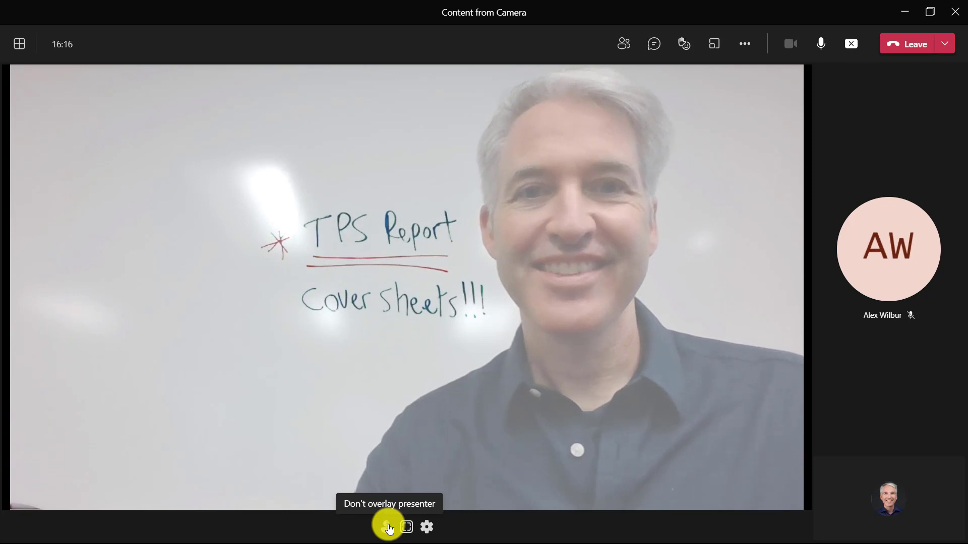
left_click(653, 44)
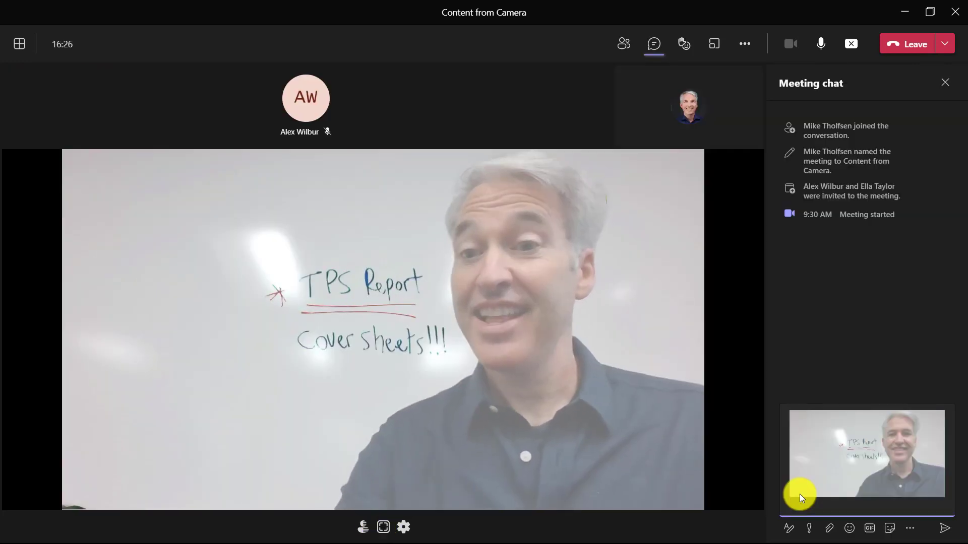